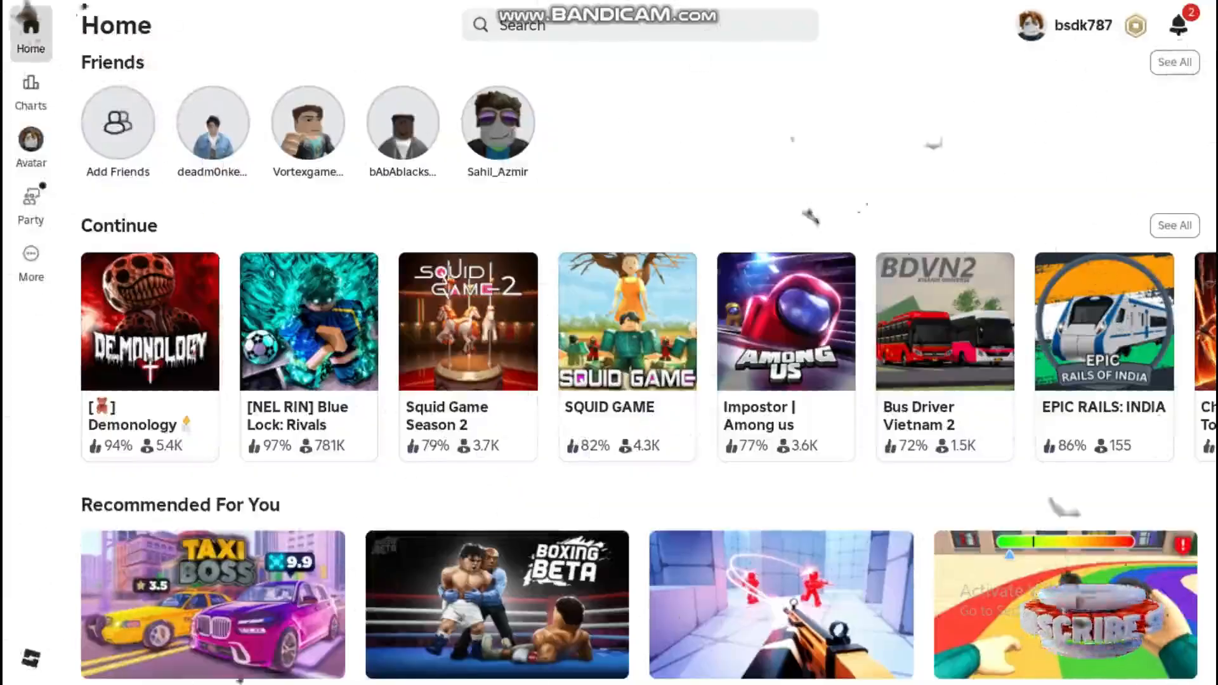
Go to Roblox's Settings page through the More section in the sidebar.
click(30, 140)
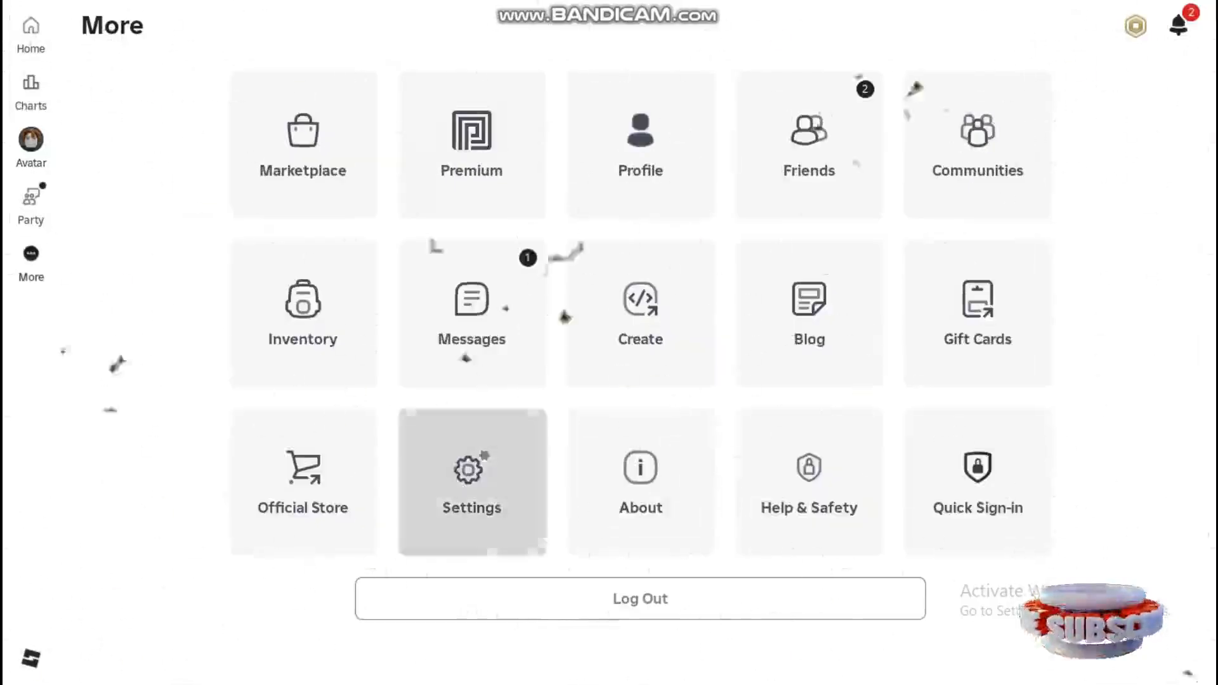
click(471, 479)
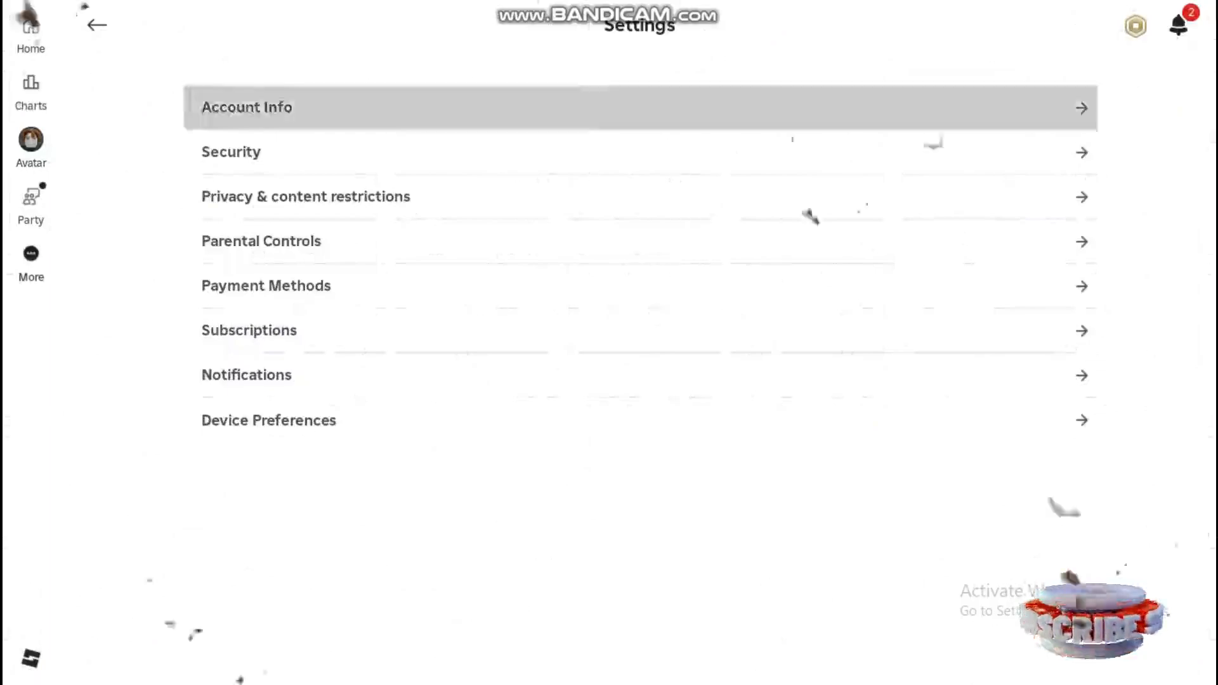
Enter Account Info and scroll down toward the personal info section.
click(247, 108)
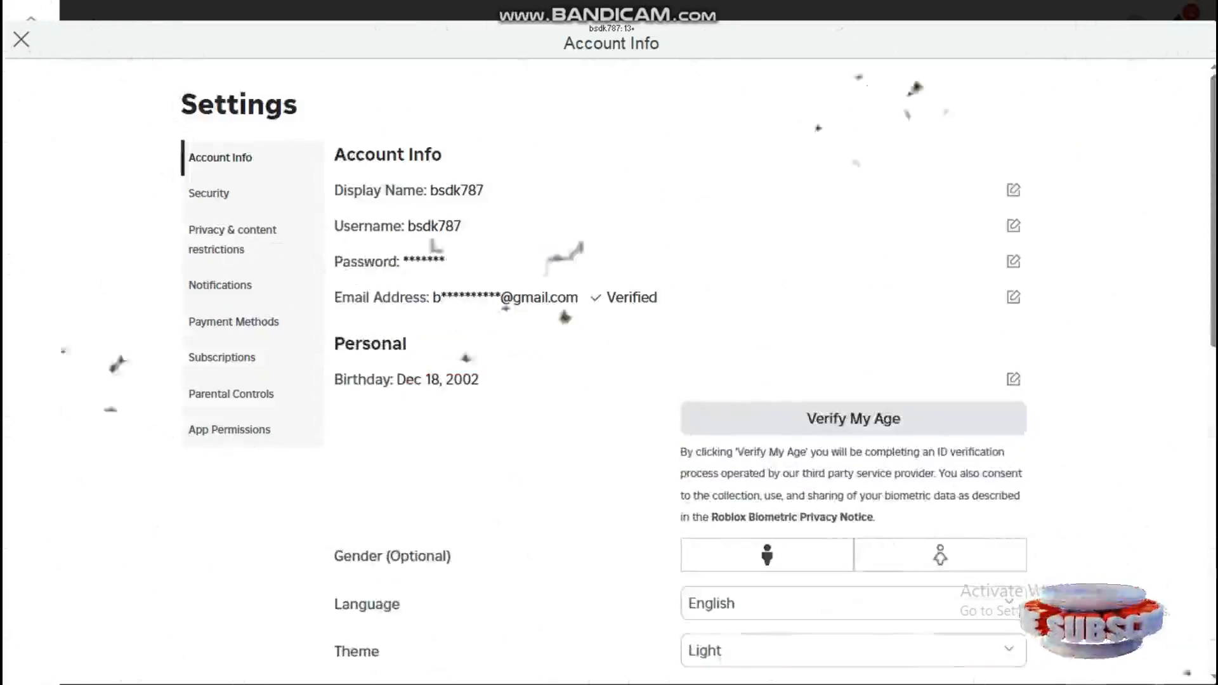
scroll(down, 3)
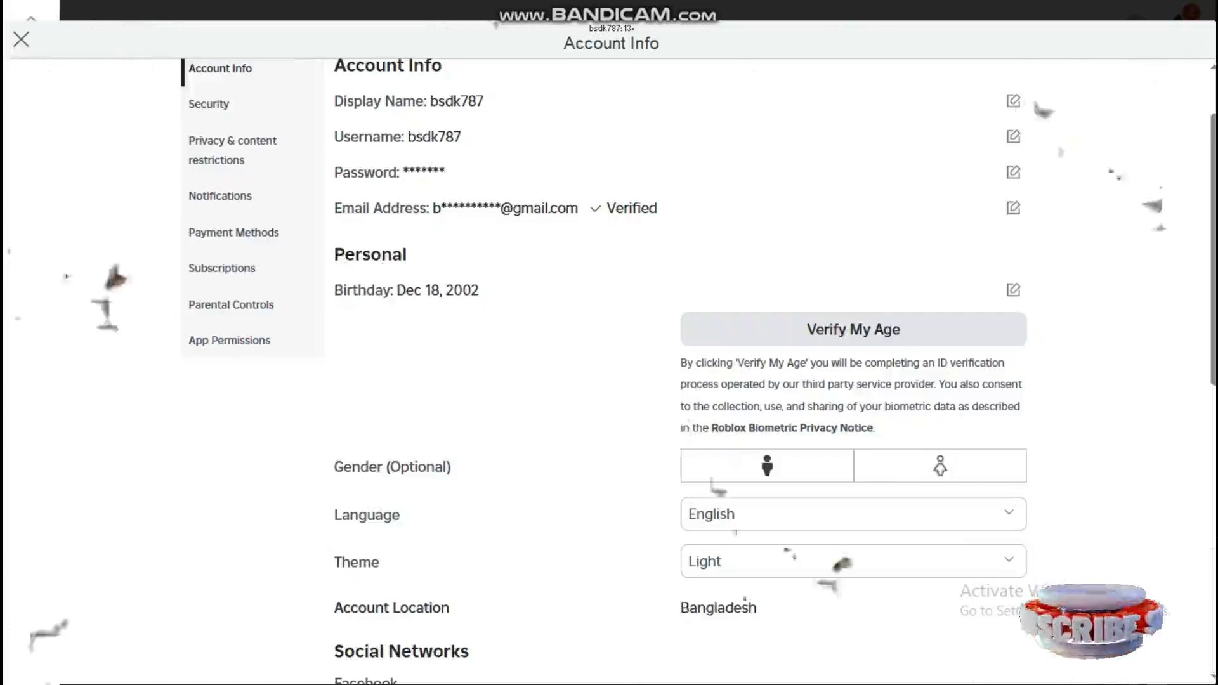
Choose the female icon under Gender (Optional).
click(939, 465)
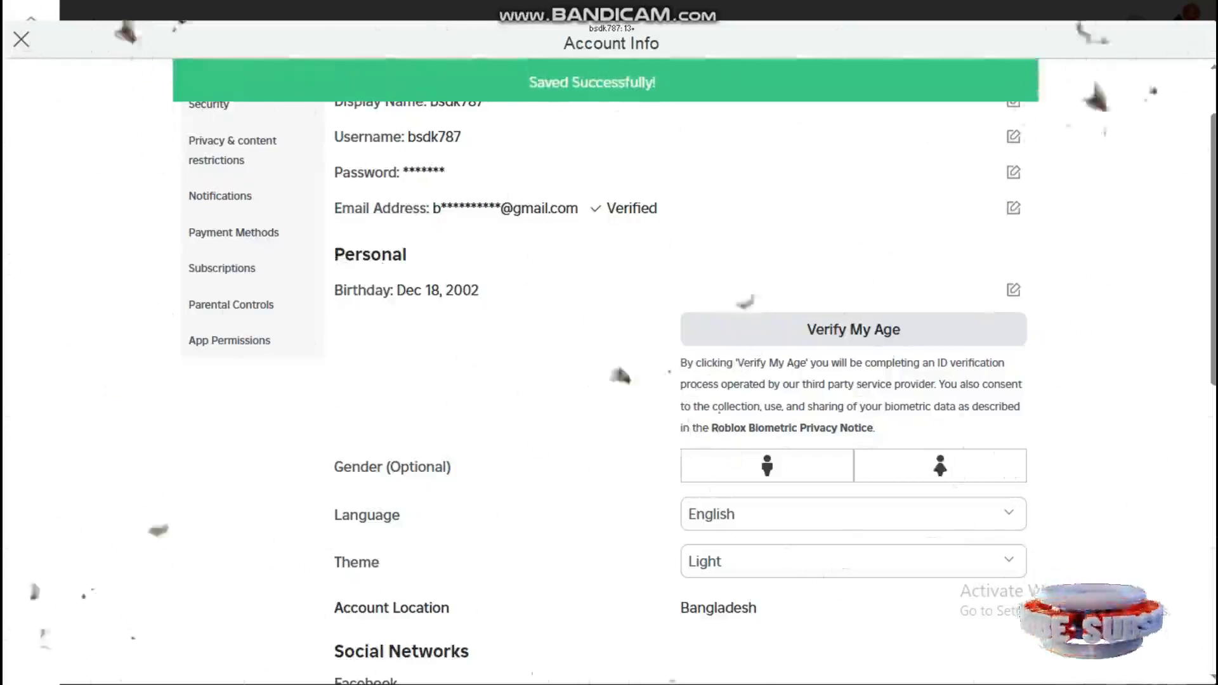